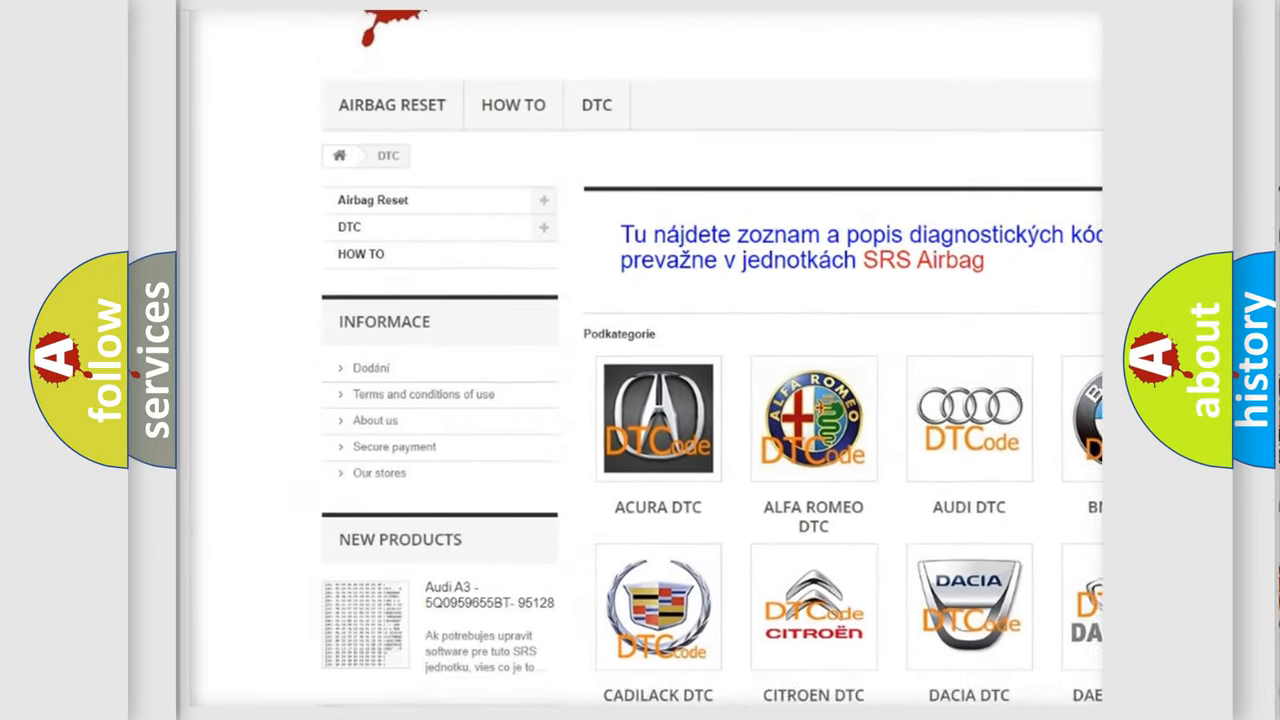
Scroll past the manufacturer thumbnails down to the diagnostic code listing
{"action": "scroll", "scroll_direction": "down", "scroll_amount": 3}
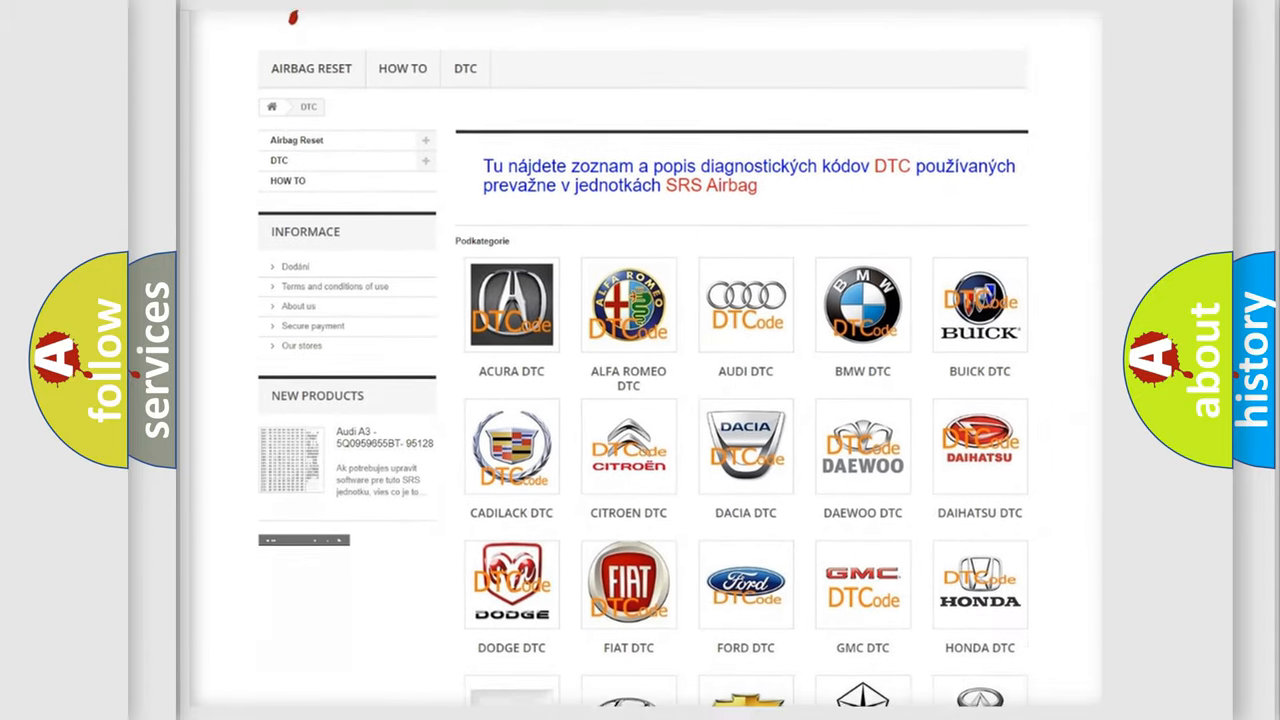
{"action": "scroll", "scroll_direction": "down", "scroll_amount": 3}
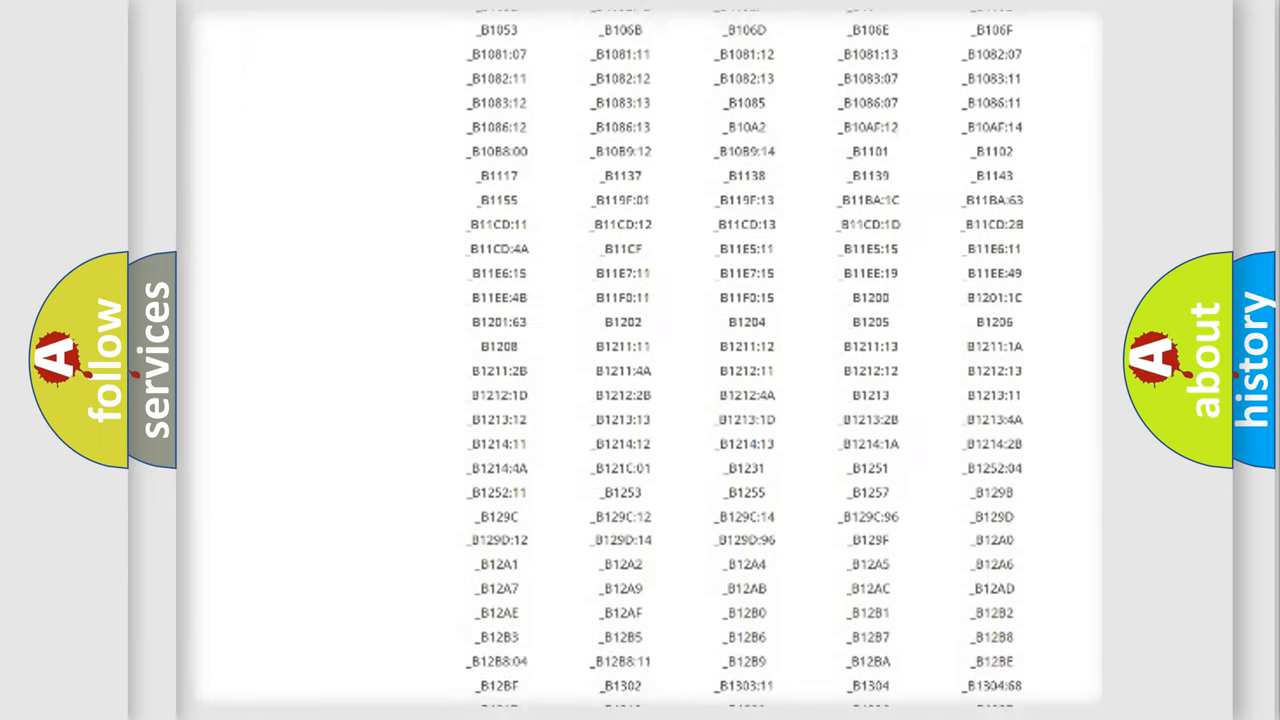
{"action": "scroll", "scroll_direction": "down", "scroll_amount": 3}
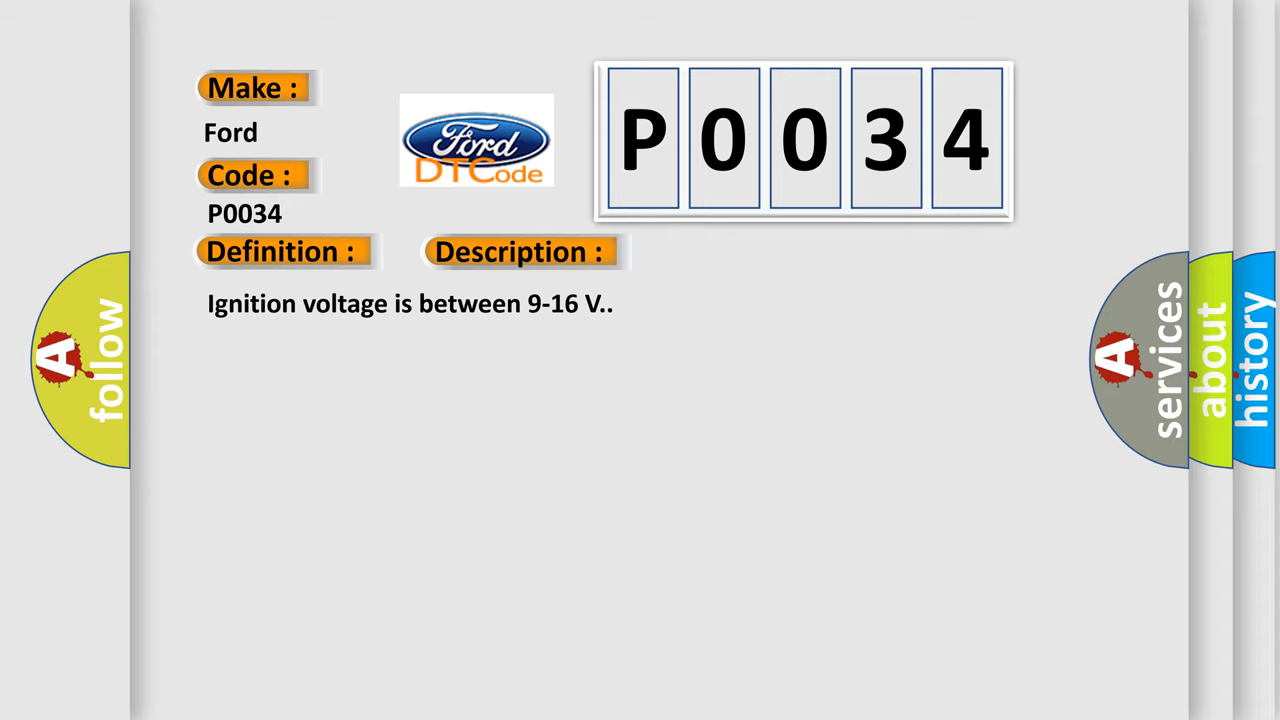
Advance the P0034 slide to reveal the cause: SDM received a NOK message from the front impact sensor
{"action": "left_click", "coordinate": [732, 252]}
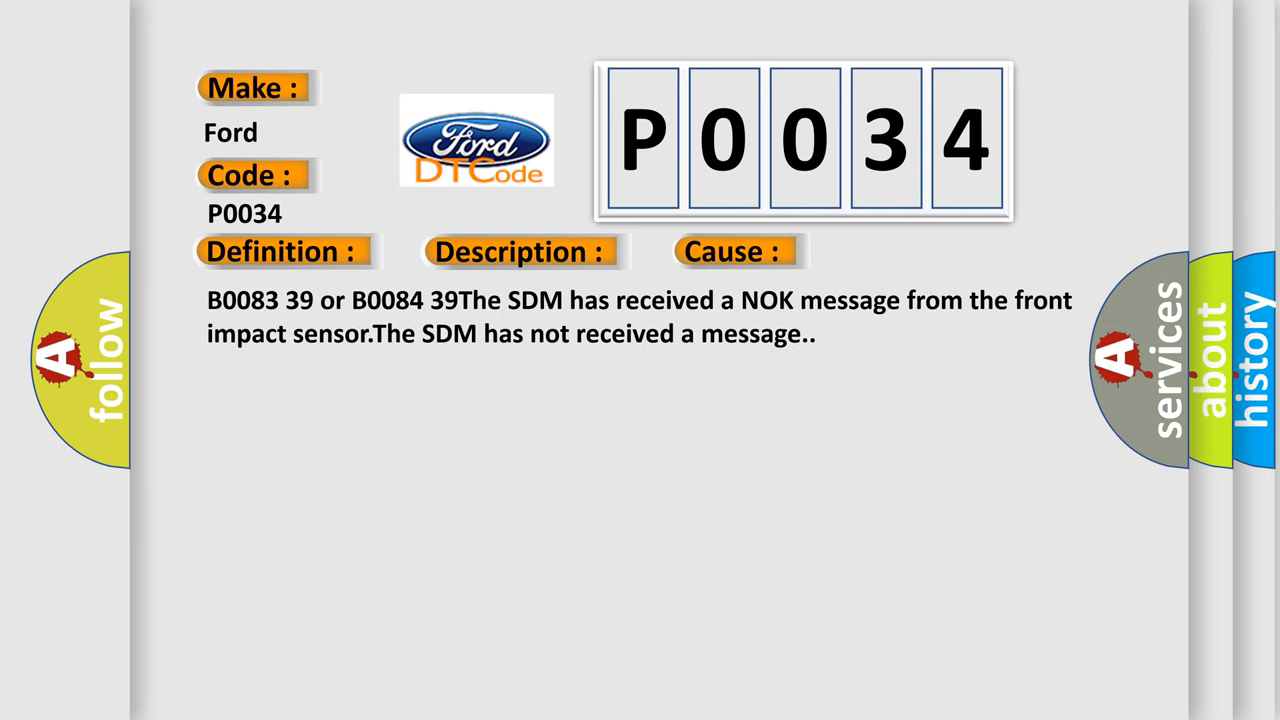